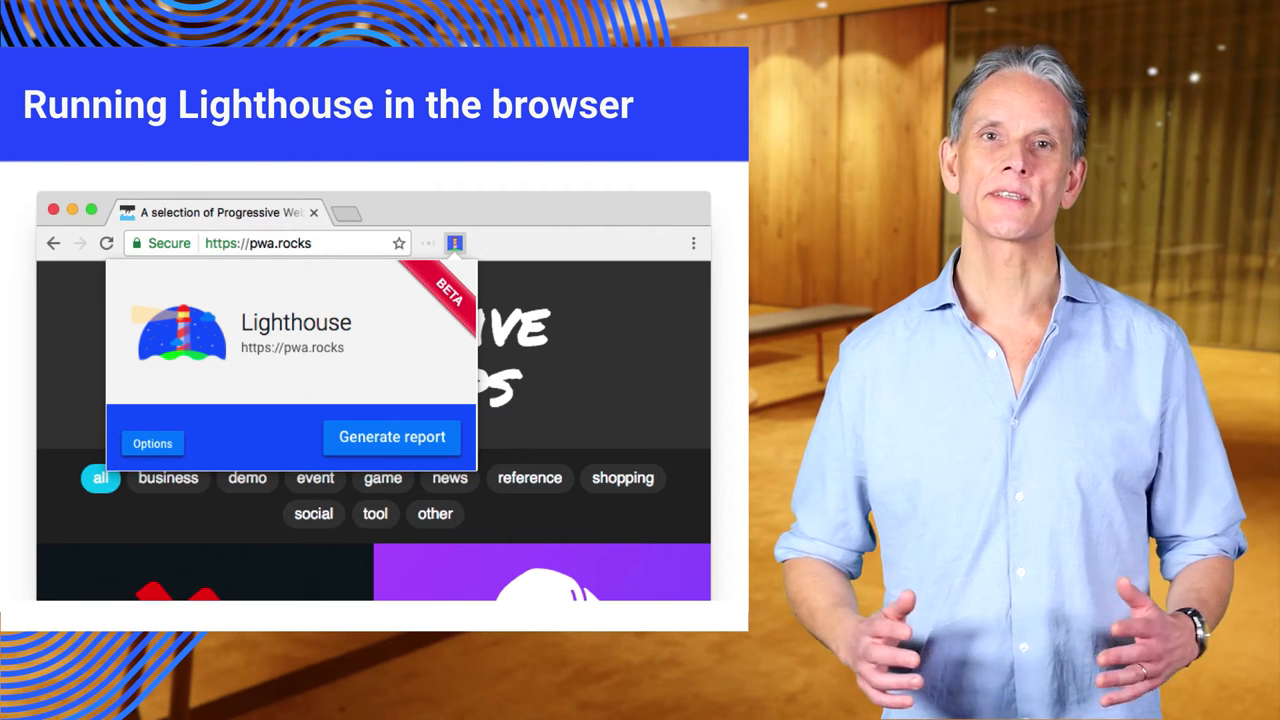
left_click(392, 436)
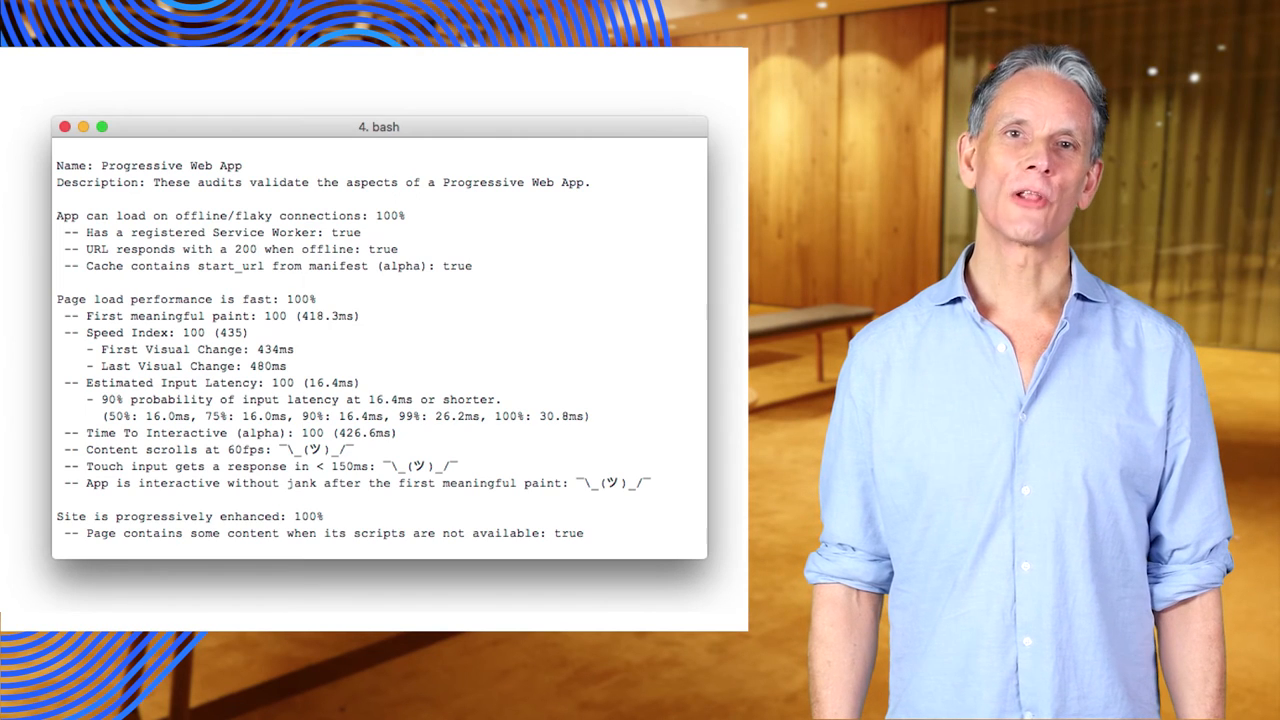